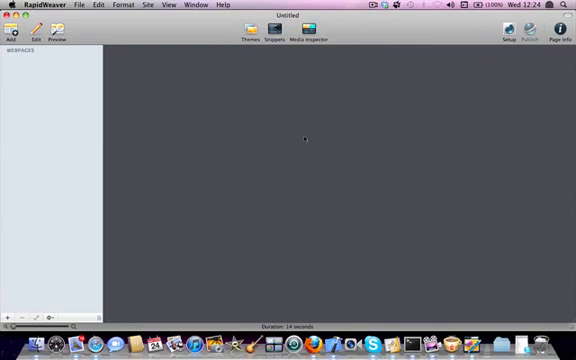
# - Add an HTML Code page titled 'Home' for the calendar test code
pyautogui.click(13, 32)
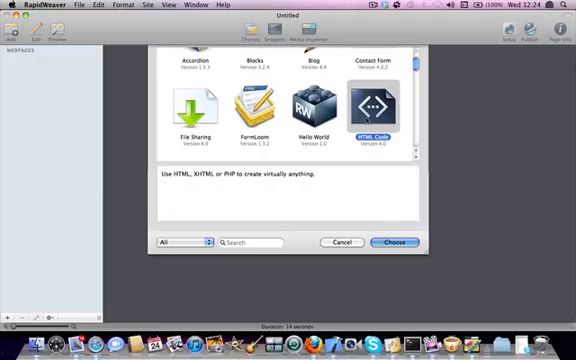
pyautogui.click(390, 243)
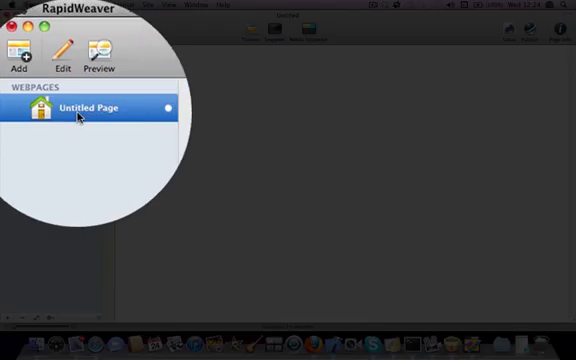
pyautogui.write('Home')
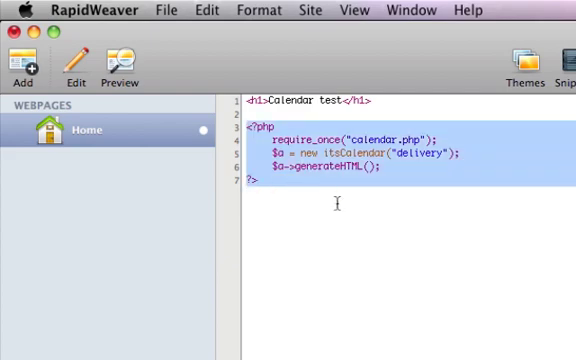
pyautogui.moveTo(391, 256)
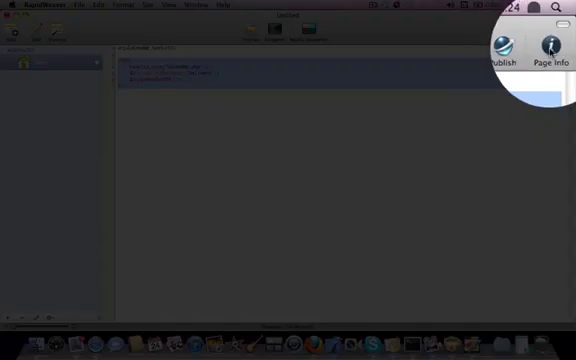
# - Change the Home page's filename to index.php in Page Info
pyautogui.click(549, 50)
pyautogui.write('ind')
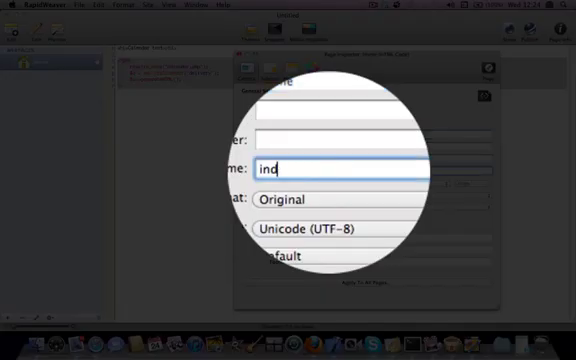
pyautogui.write('ex.php')
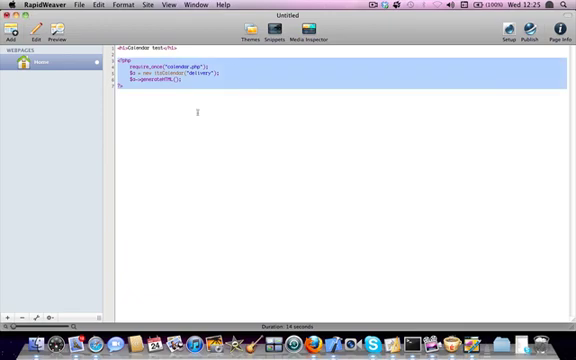
# - Add another HTML Code page and title it 'calendar'
pyautogui.click(15, 35)
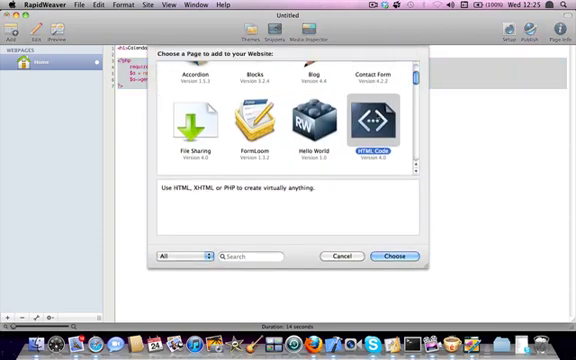
pyautogui.click(397, 256)
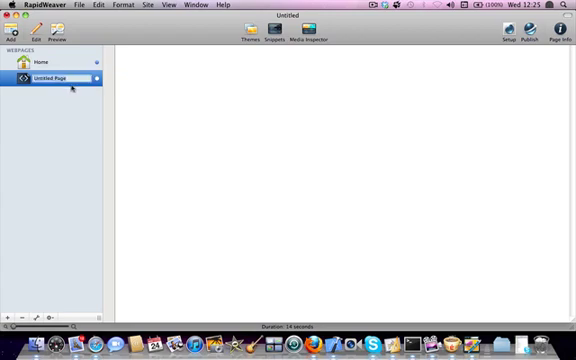
pyautogui.write('calendar')
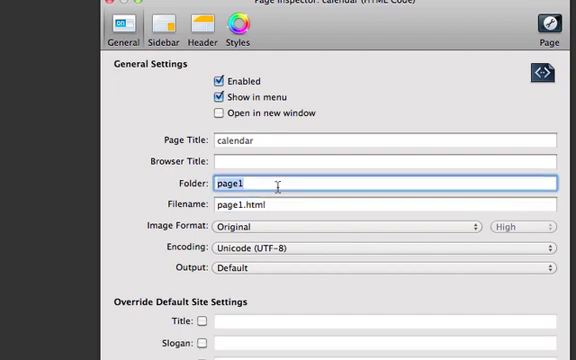
# - Give the calendar page folder '/', filename calendar.php, and hide it from the menu
pyautogui.write('/')
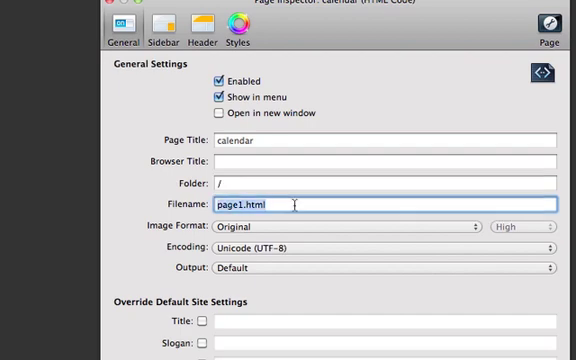
pyautogui.write('calendar.p')
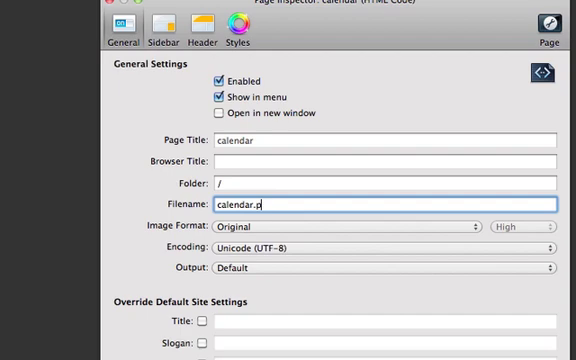
pyautogui.write('hp')
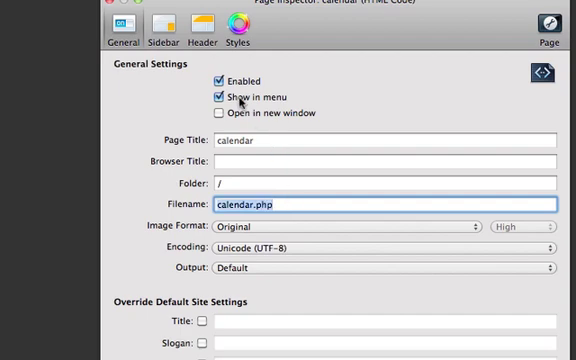
pyautogui.click(219, 96)
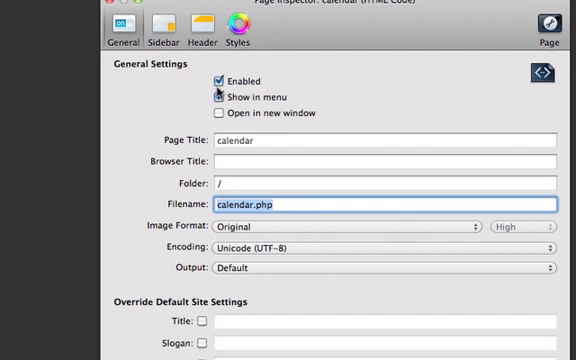
pyautogui.click(219, 96)
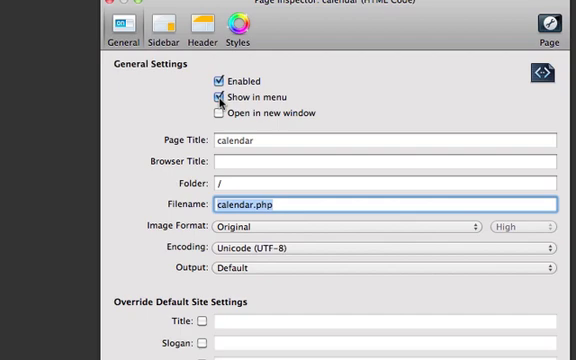
pyautogui.click(220, 96)
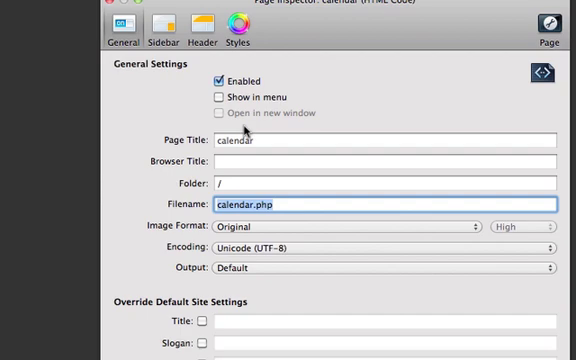
pyautogui.moveTo(371, 119)
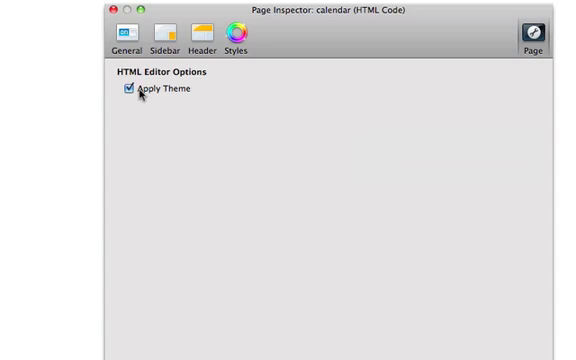
# - Turn off Apply Theme for the calendar page and close the Page Inspector
pyautogui.click(122, 91)
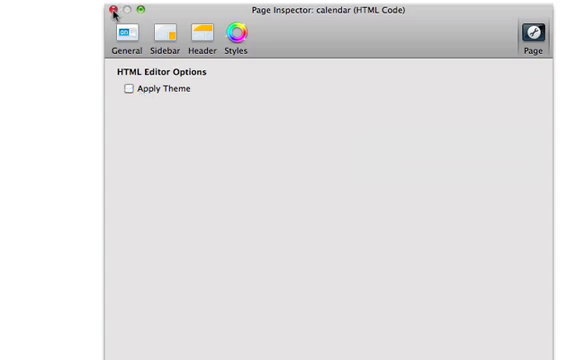
pyautogui.click(110, 11)
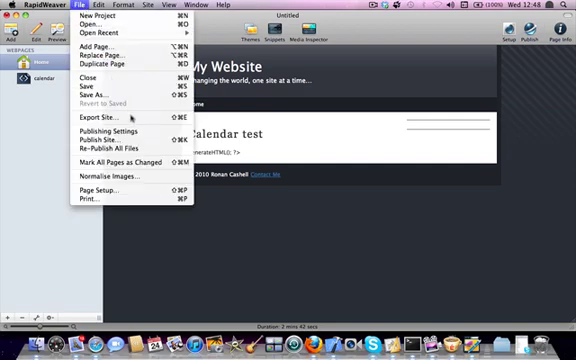
# - Start exporting the whole site via Export Site
pyautogui.click(97, 119)
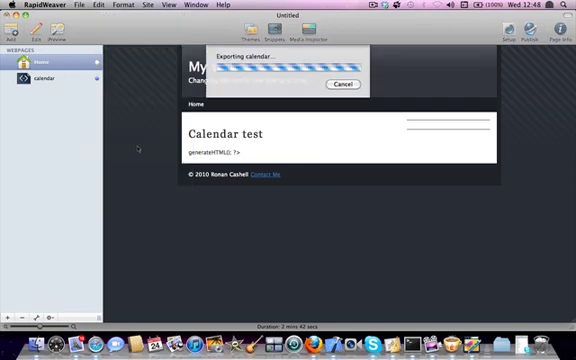